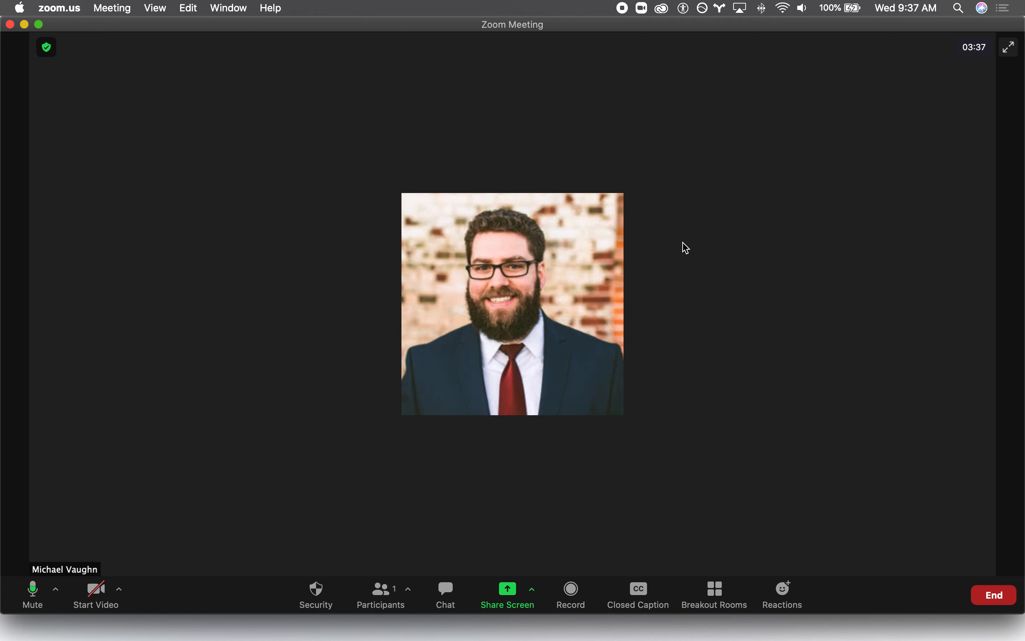
{"action": "mouse_move", "coordinate": [730, 630]}
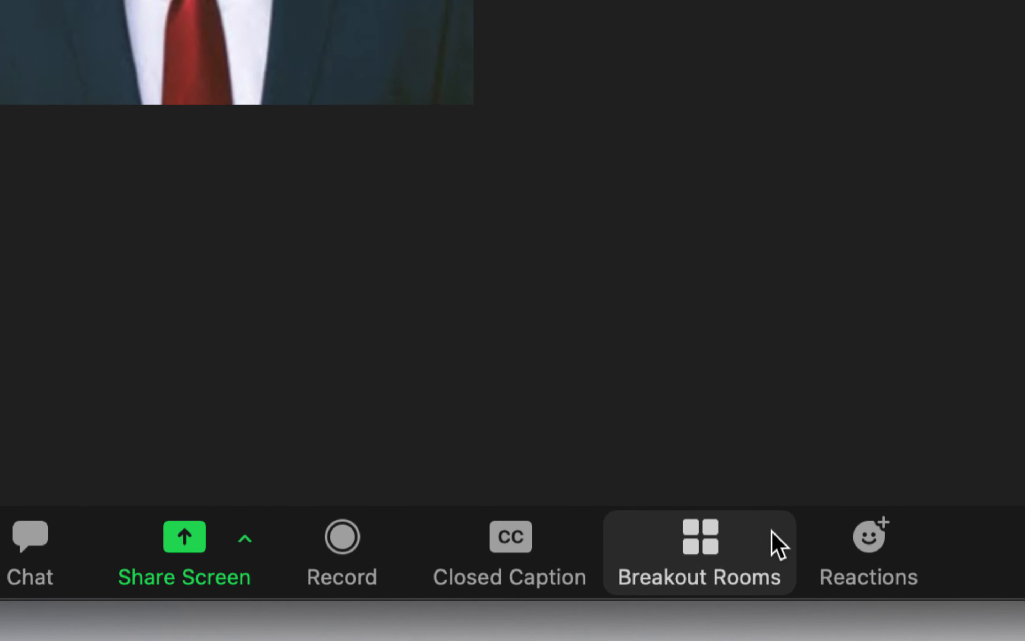
Create 5 breakout rooms with 'Let participants choose room' selected.
{"action": "left_click", "coordinate": [699, 551]}
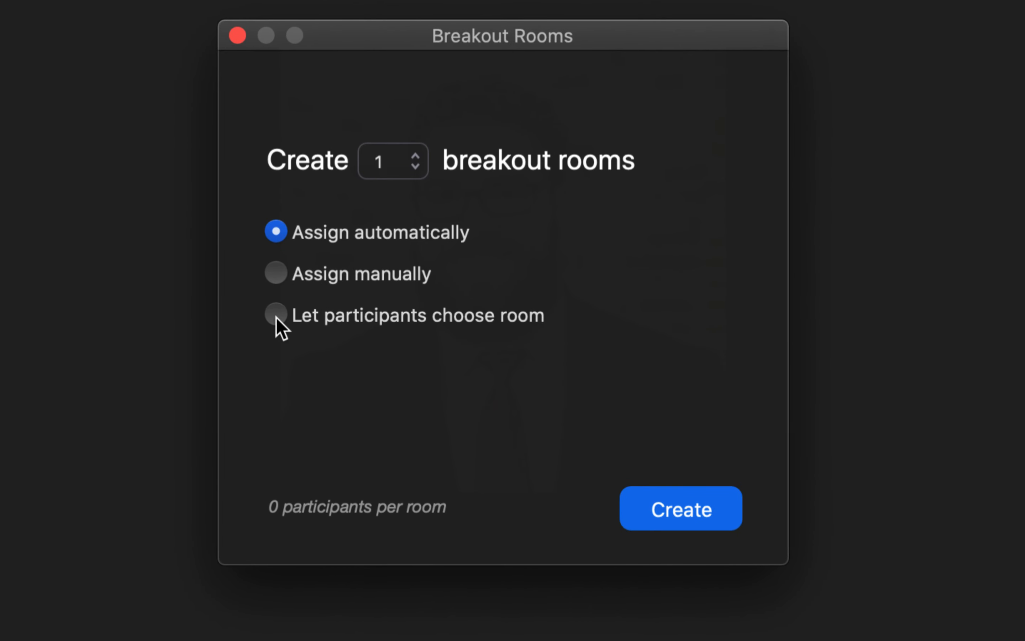
{"action": "left_click", "coordinate": [275, 315]}
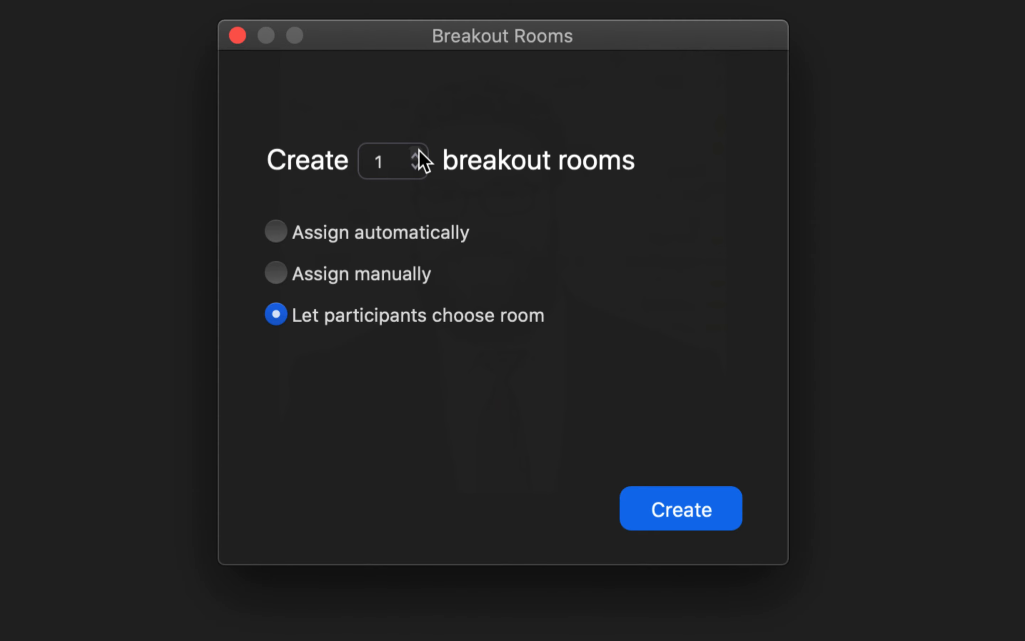
{"action": "left_click", "coordinate": [417, 154]}
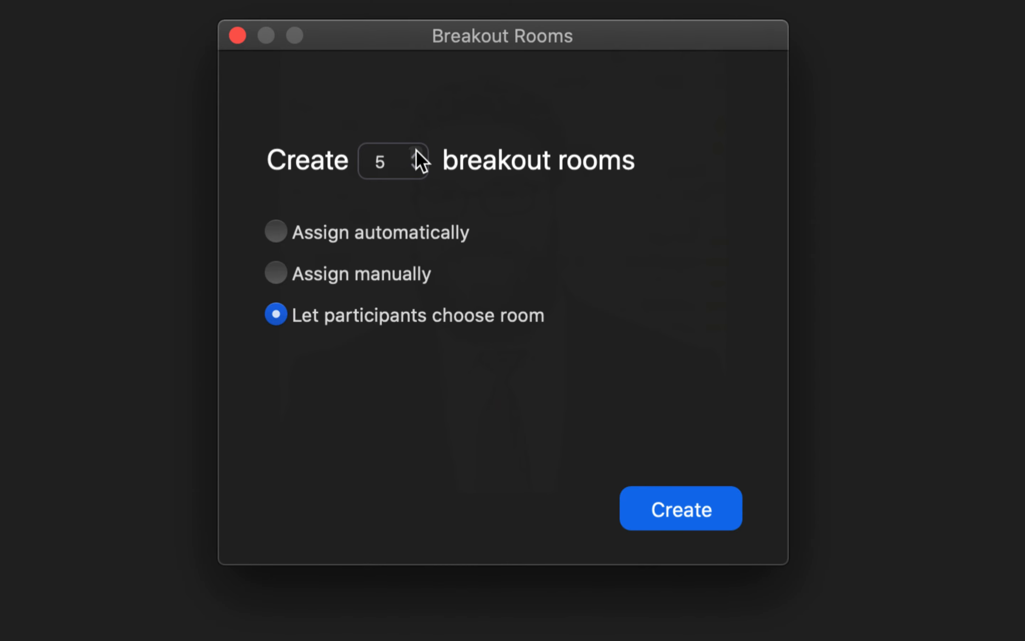
{"action": "mouse_move", "coordinate": [718, 517]}
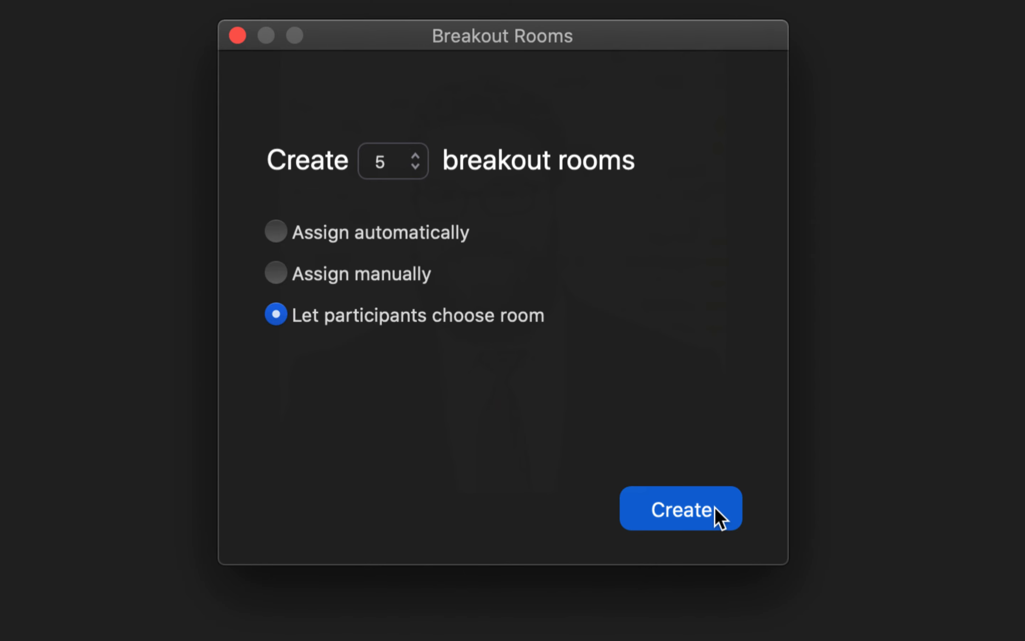
{"action": "left_click", "coordinate": [679, 509]}
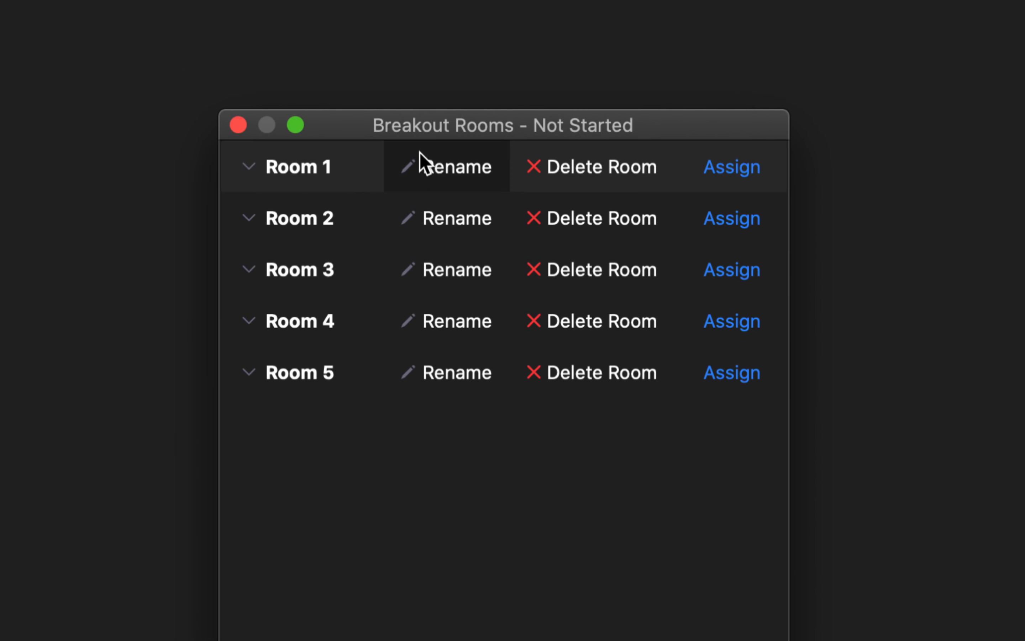
{"action": "mouse_move", "coordinate": [447, 181]}
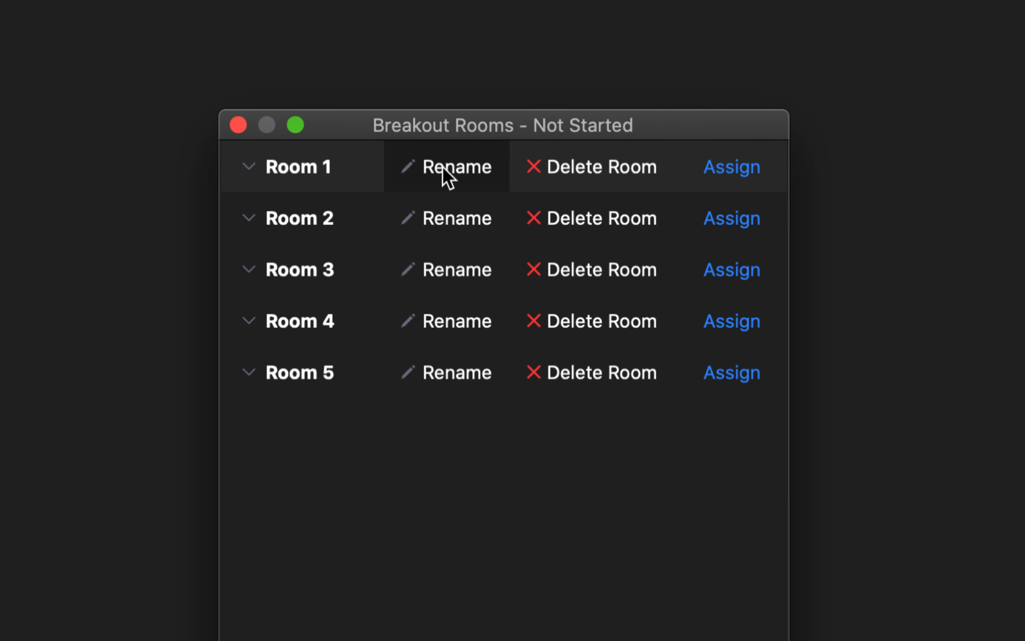
{"action": "mouse_move", "coordinate": [355, 175]}
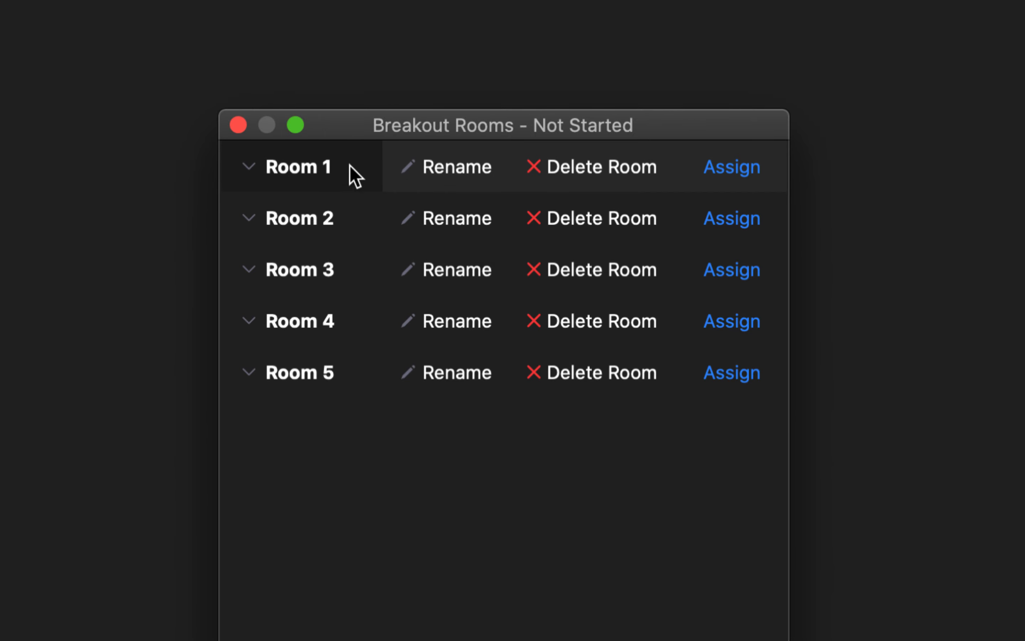
{"action": "mouse_move", "coordinate": [470, 203]}
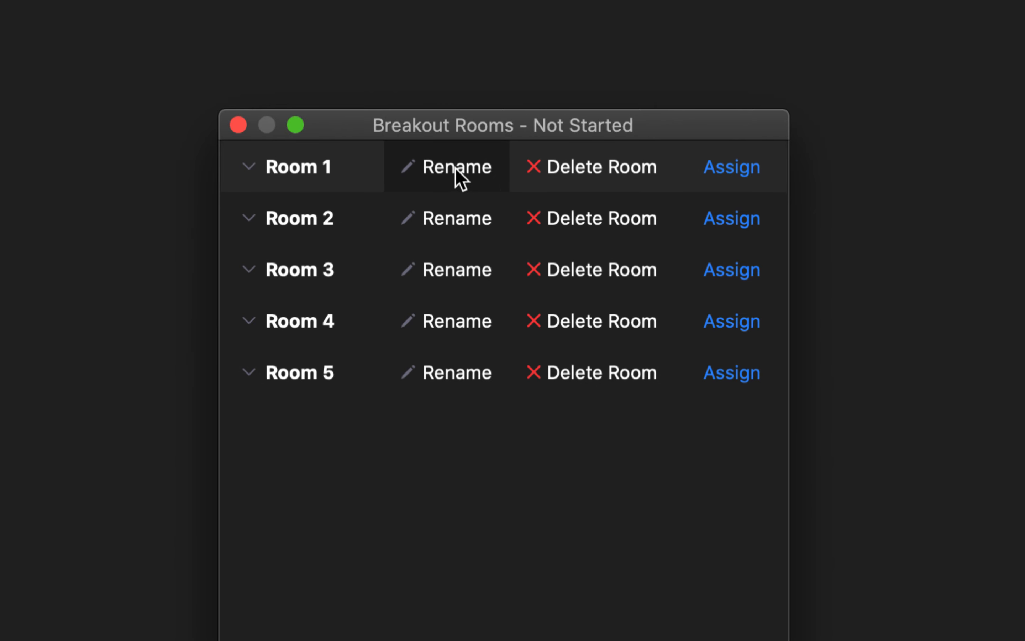
Rename Rooms 1, 2 and 3 to Group 1, Group 2 and Group 3.
{"action": "left_click", "coordinate": [456, 165]}
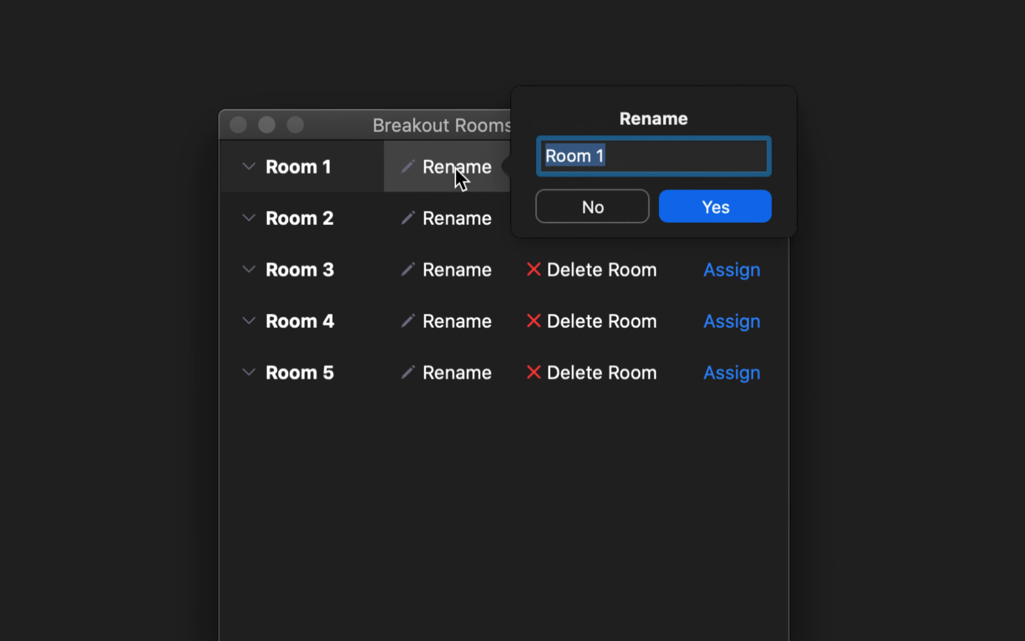
{"action": "left_click", "coordinate": [714, 205]}
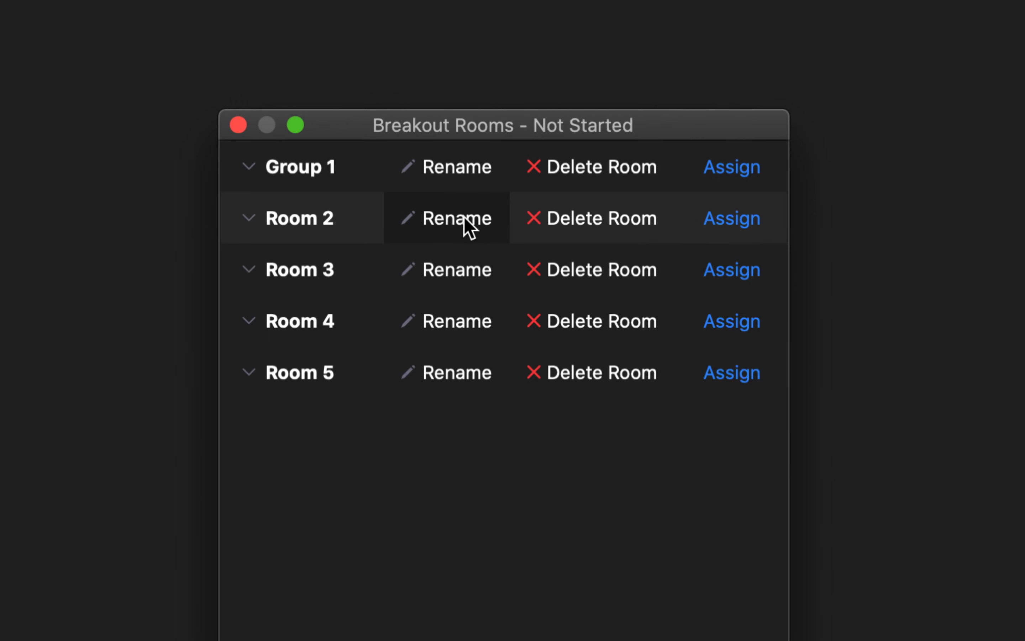
{"action": "left_click", "coordinate": [454, 218]}
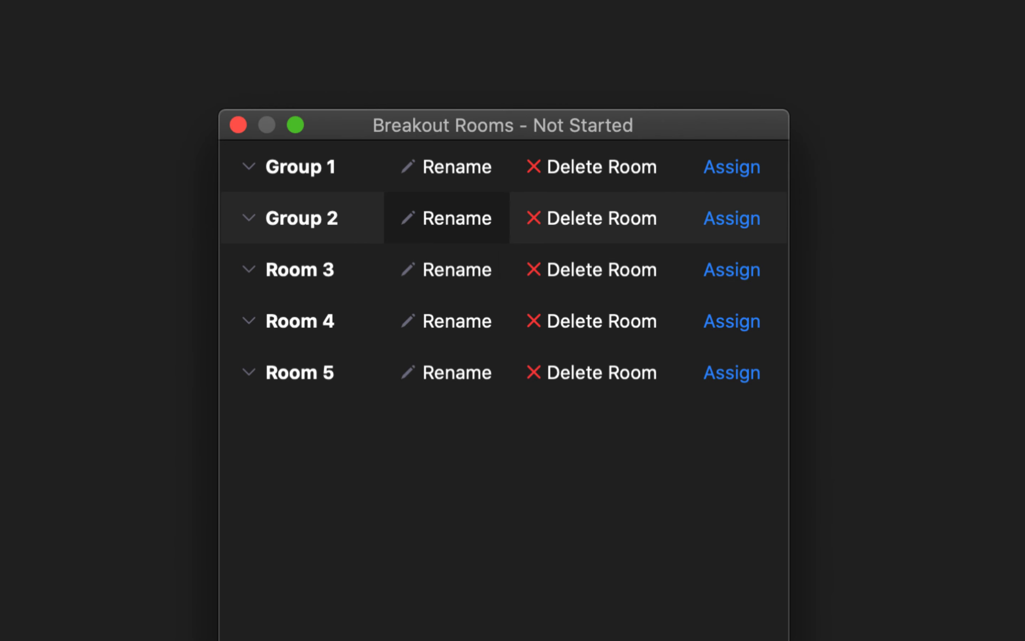
{"action": "left_click", "coordinate": [454, 268]}
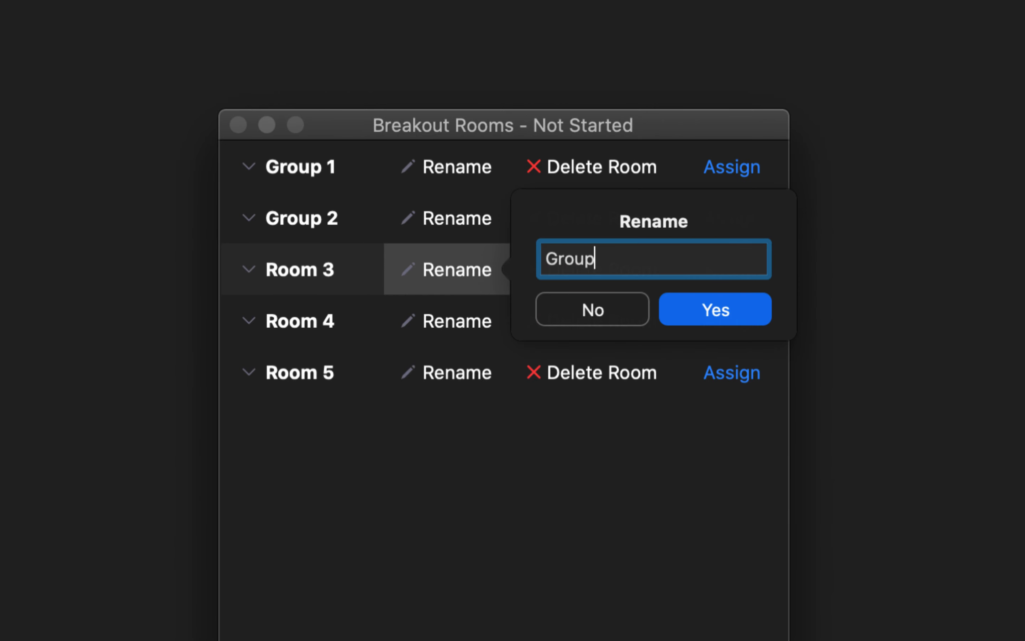
{"action": "left_click", "coordinate": [714, 309]}
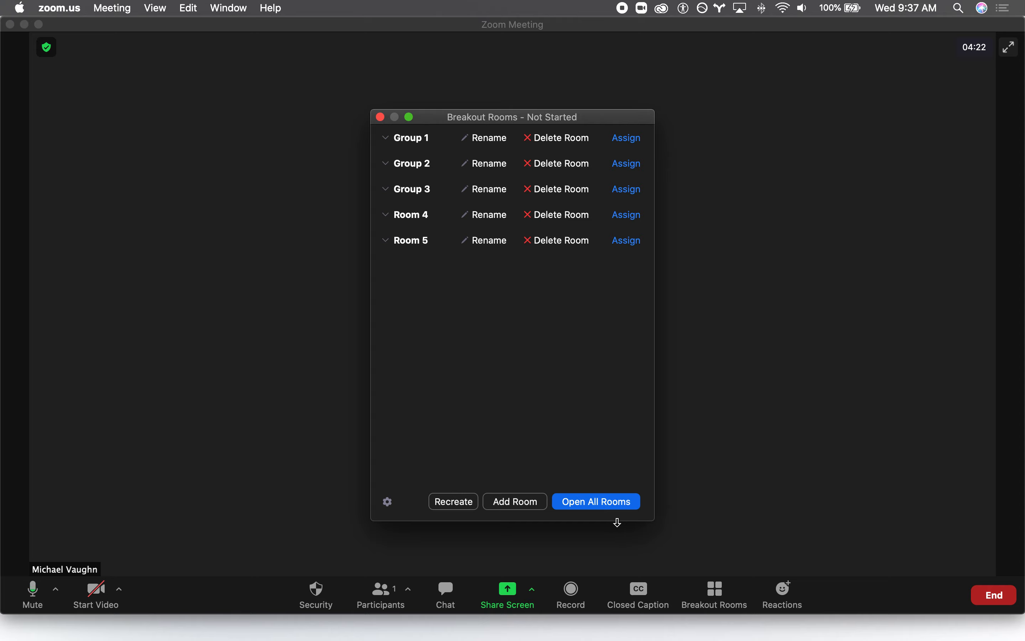
Open all five breakout rooms so they show In Progress.
{"action": "left_click", "coordinate": [595, 501]}
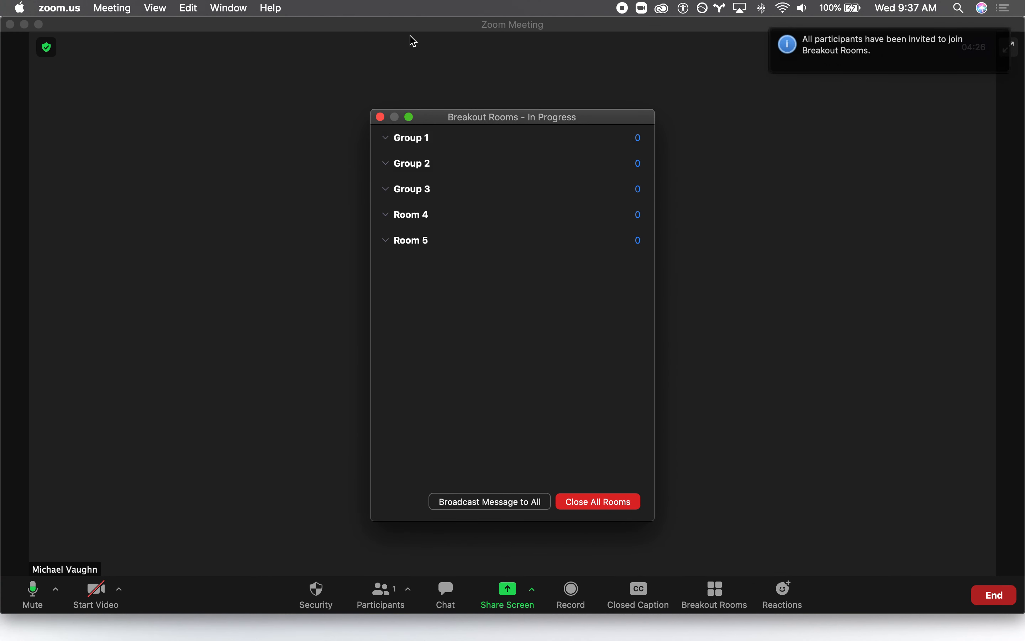